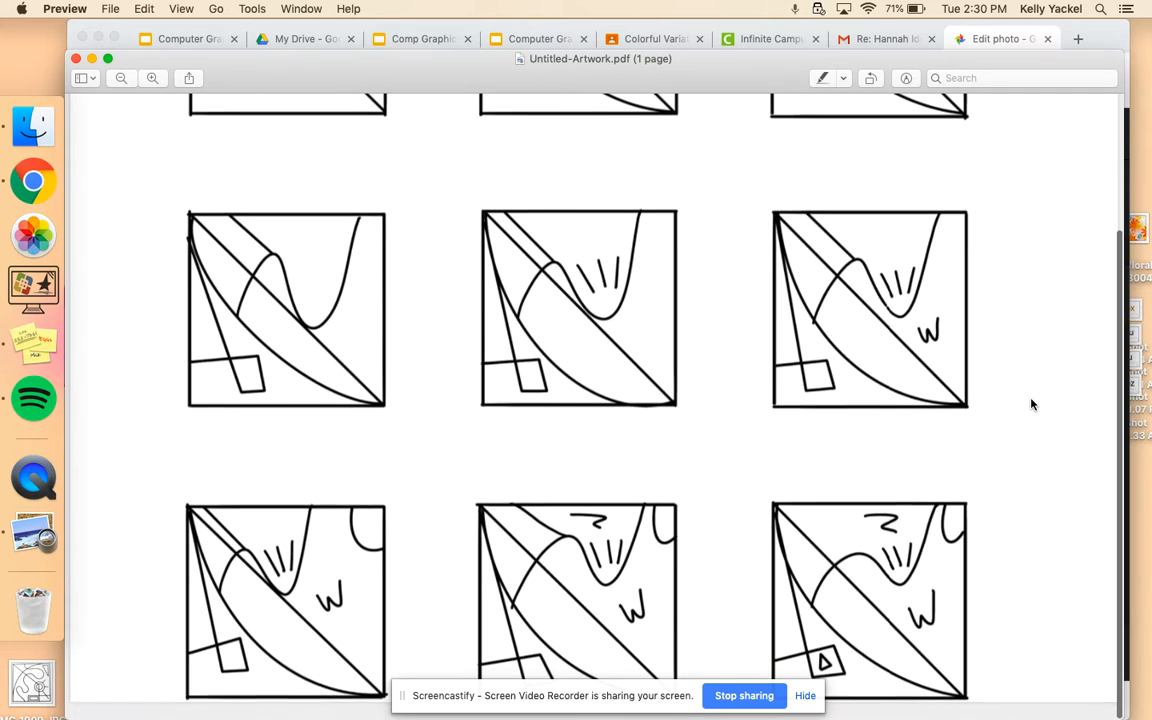
Scroll the variations PDF and zoom in to magnify the sketches.
scroll("down", 3)
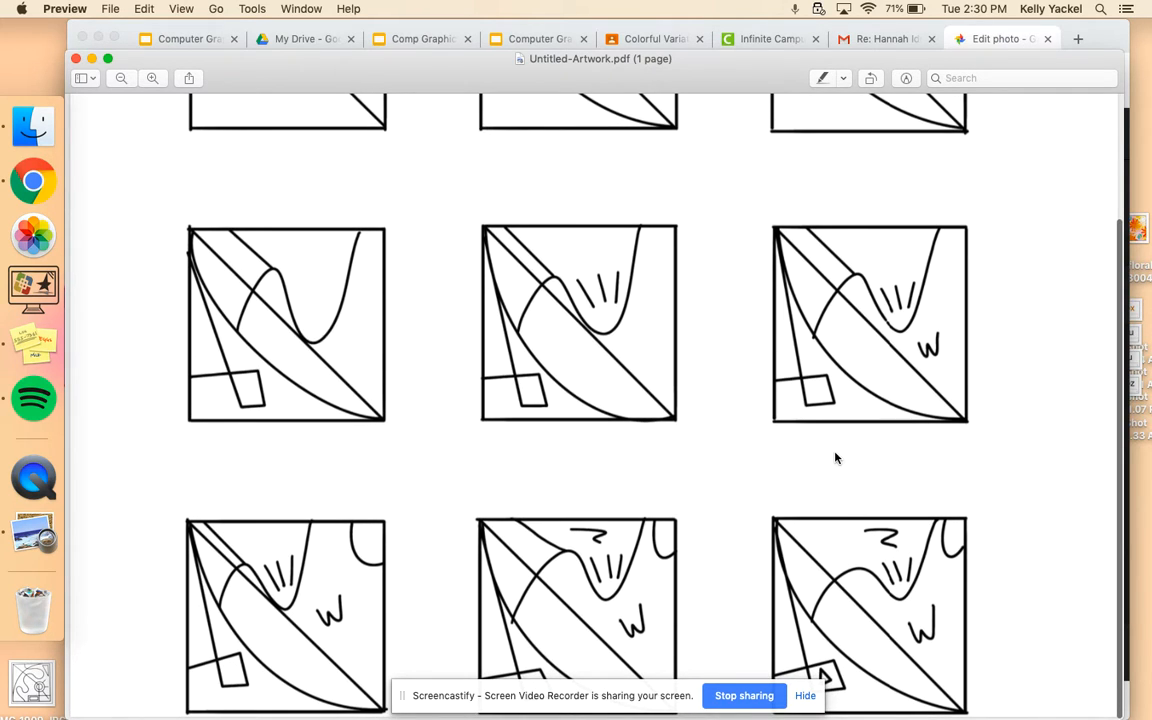
mouse_move(1007, 322)
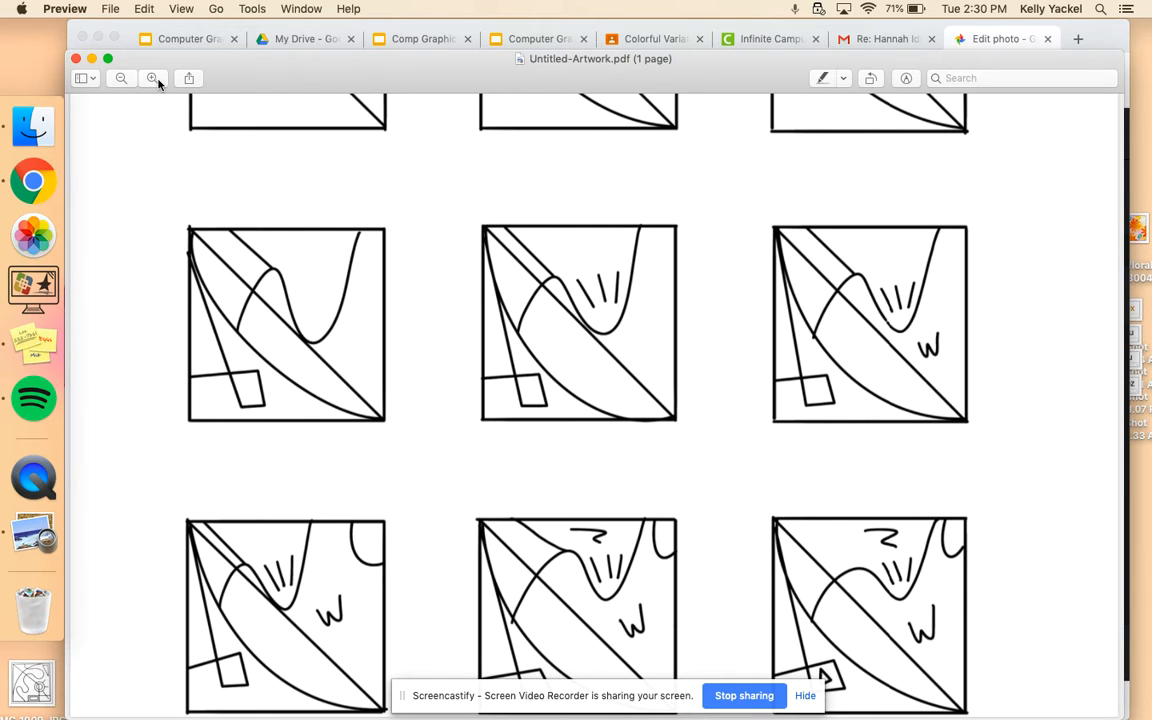
left_click(152, 78)
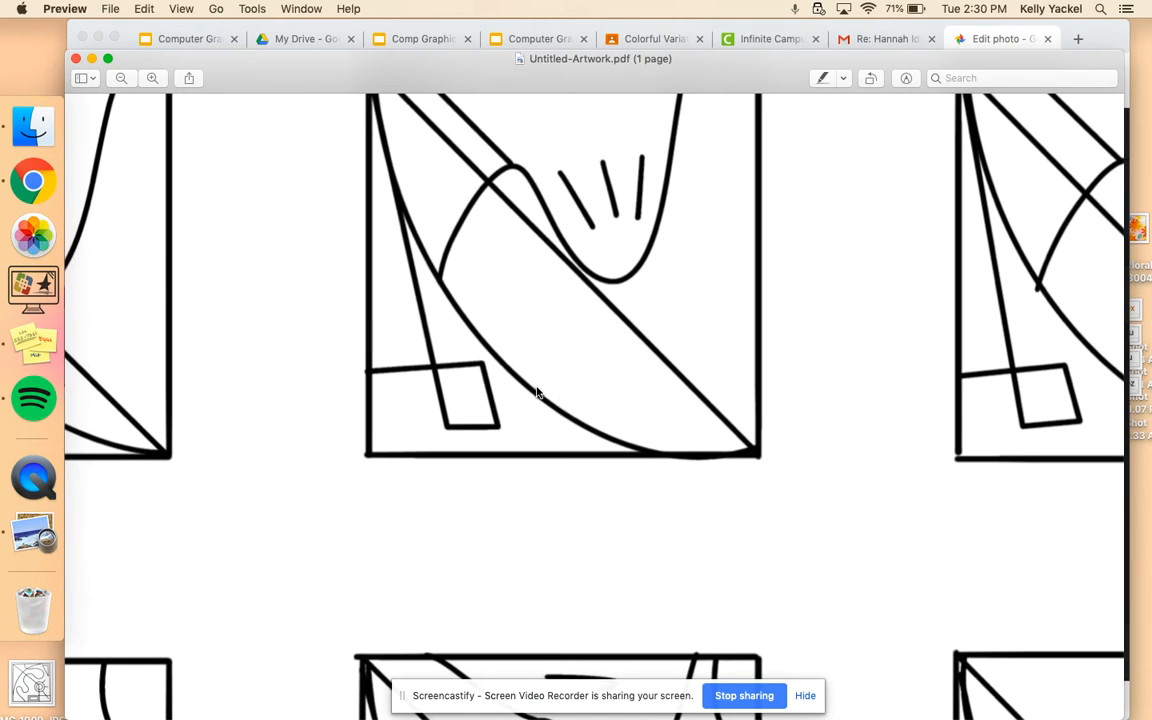
Scroll down to the ninth sketch with the small triangle, squiggle and W mark.
scroll("down", 3)
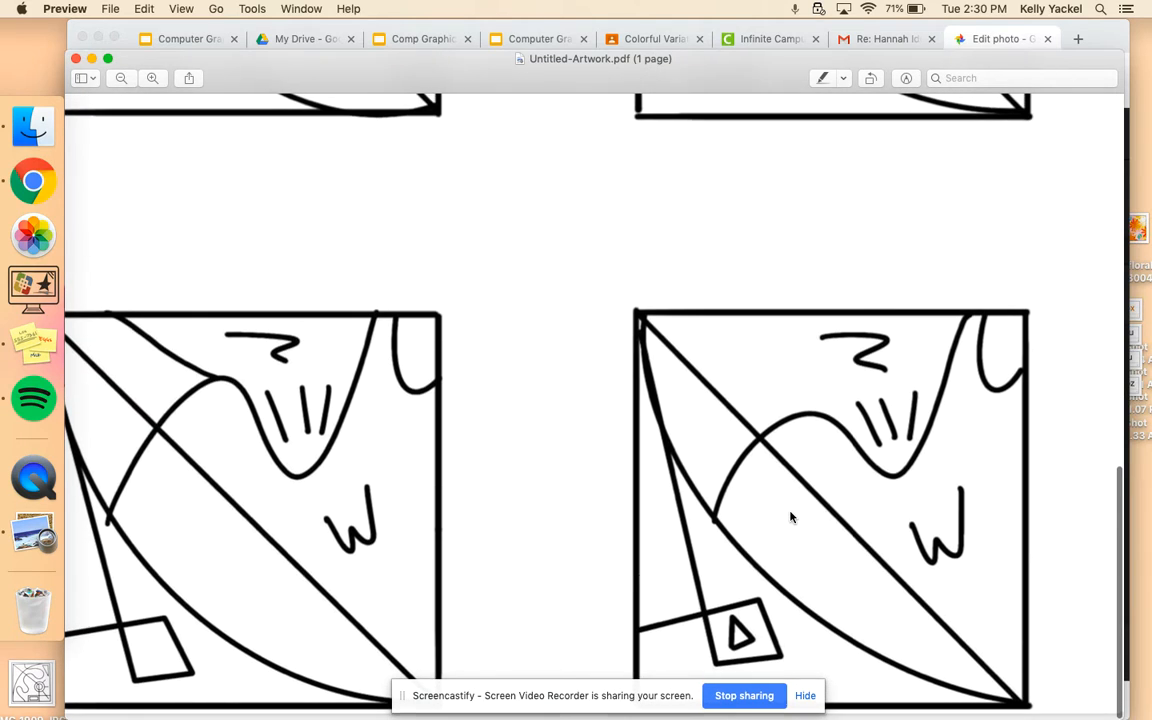
mouse_move(560, 490)
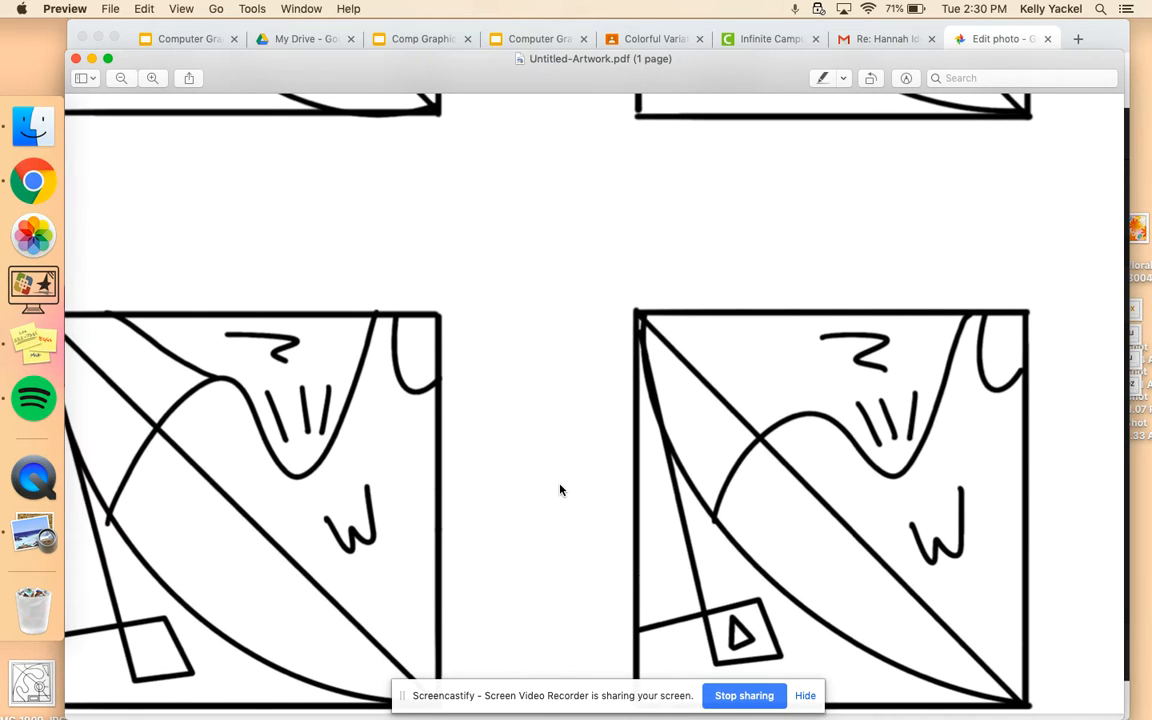
mouse_move(630, 336)
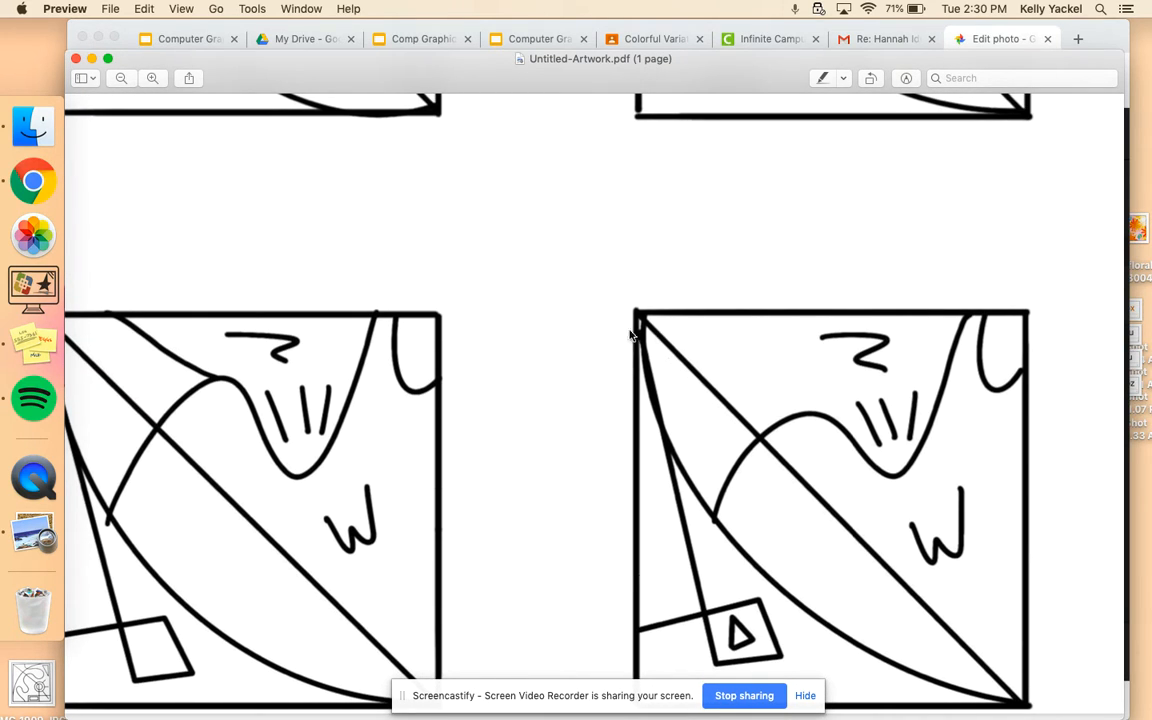
mouse_move(700, 365)
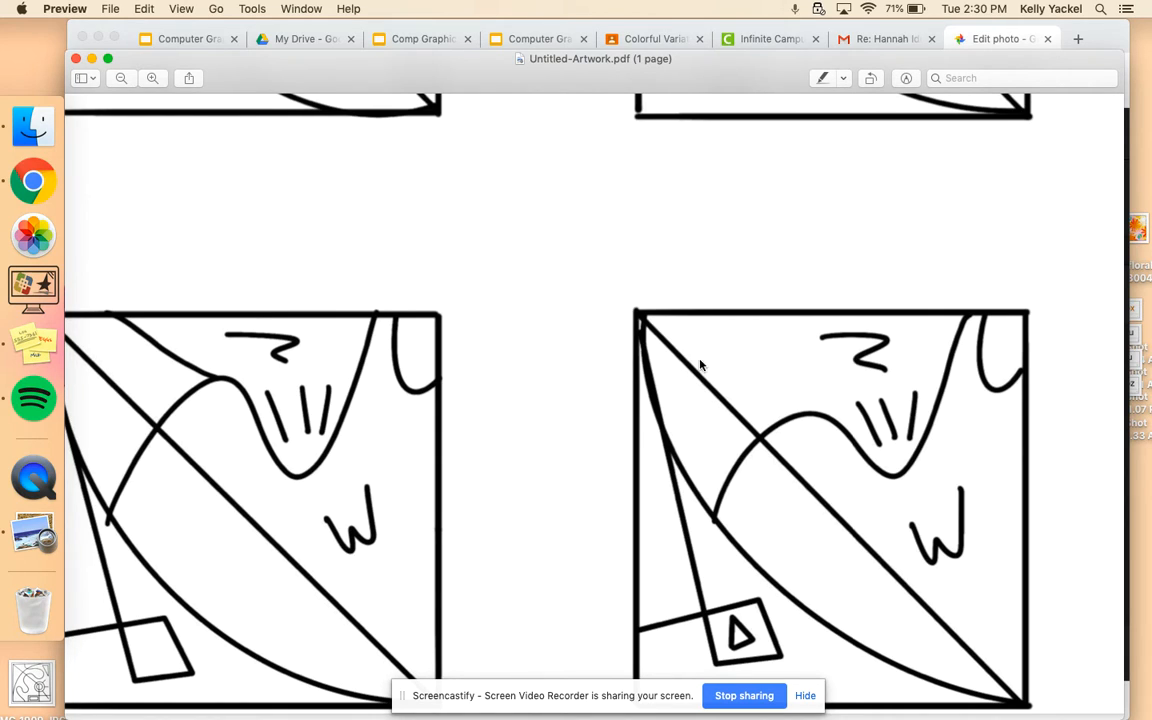
mouse_move(820, 432)
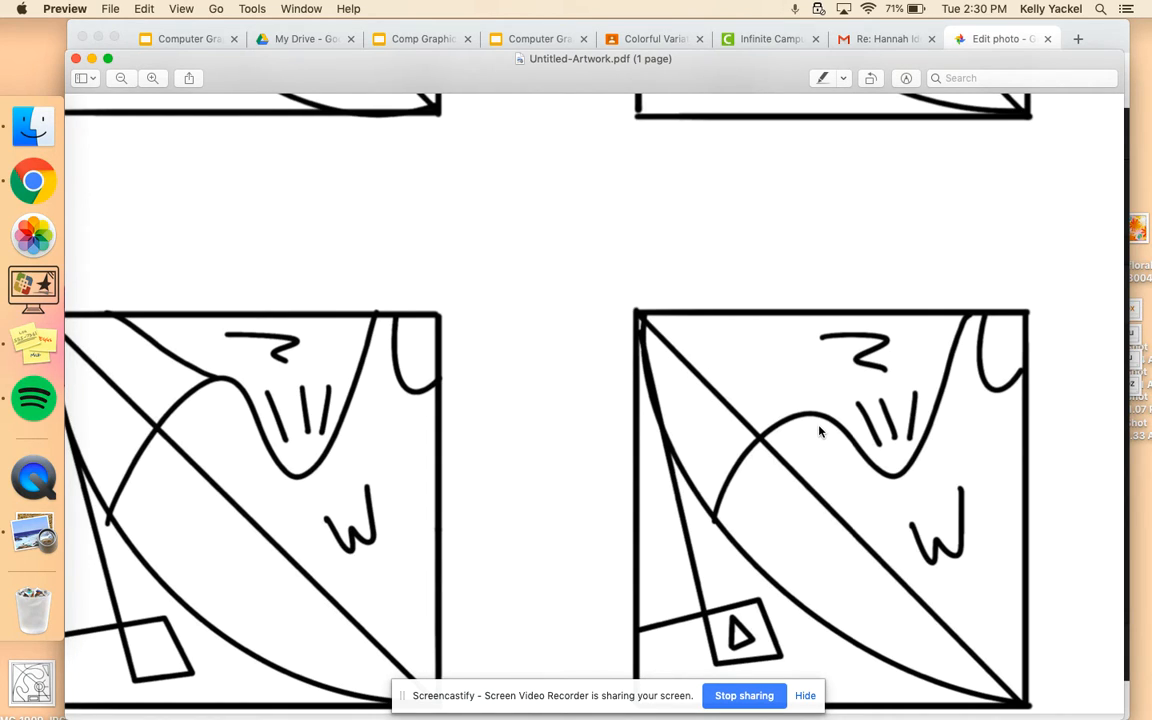
mouse_move(690, 400)
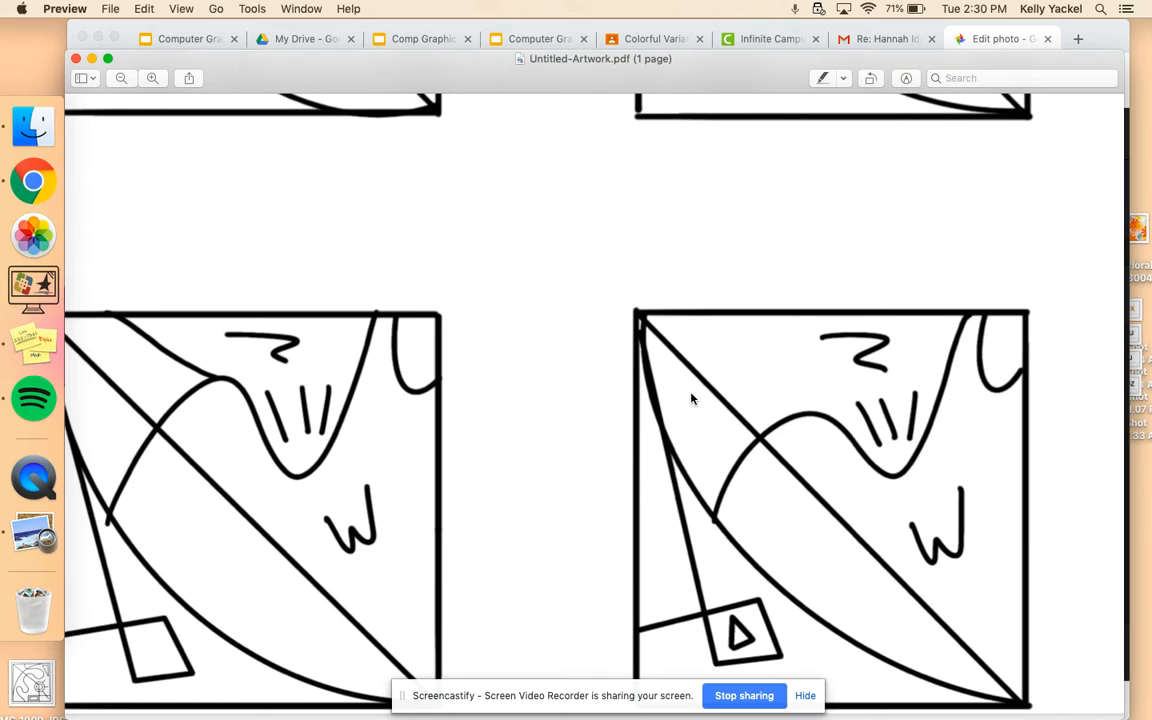
mouse_move(862, 328)
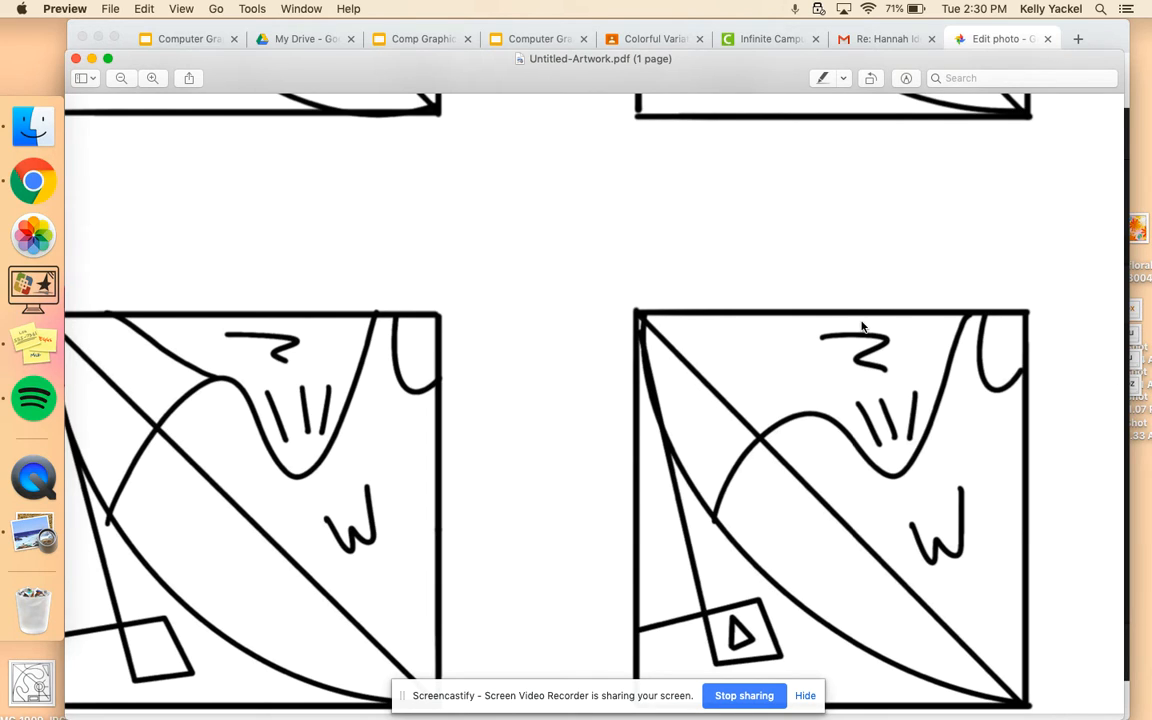
mouse_move(898, 327)
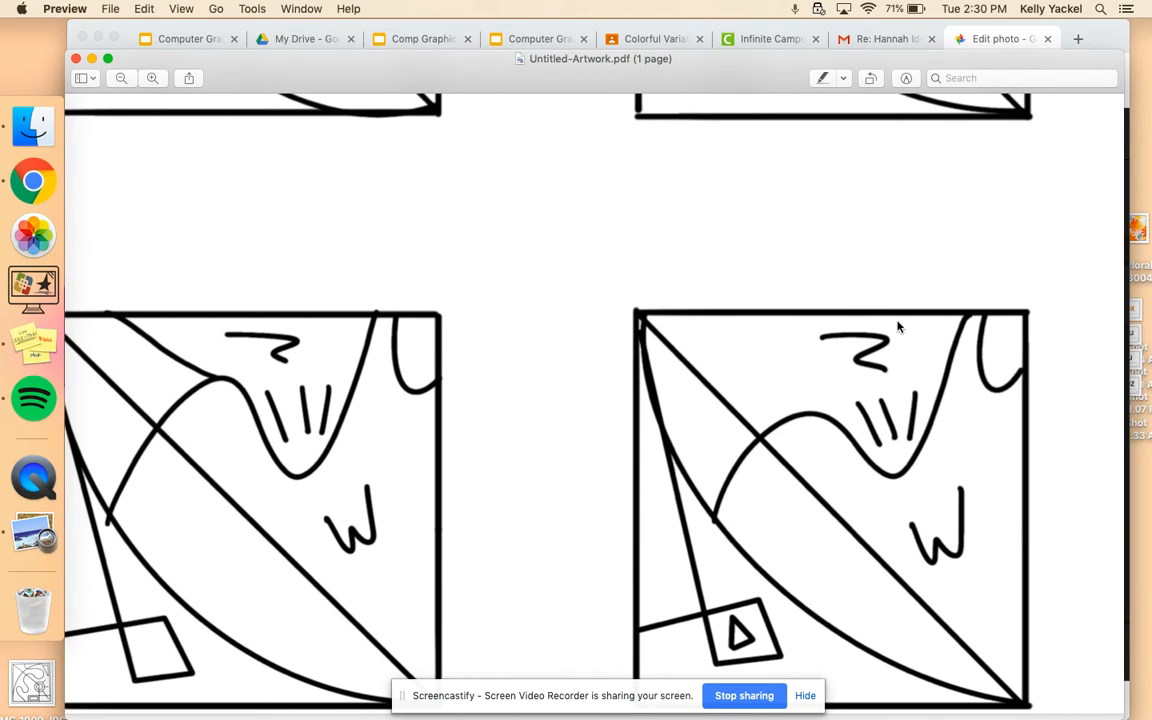
mouse_move(986, 362)
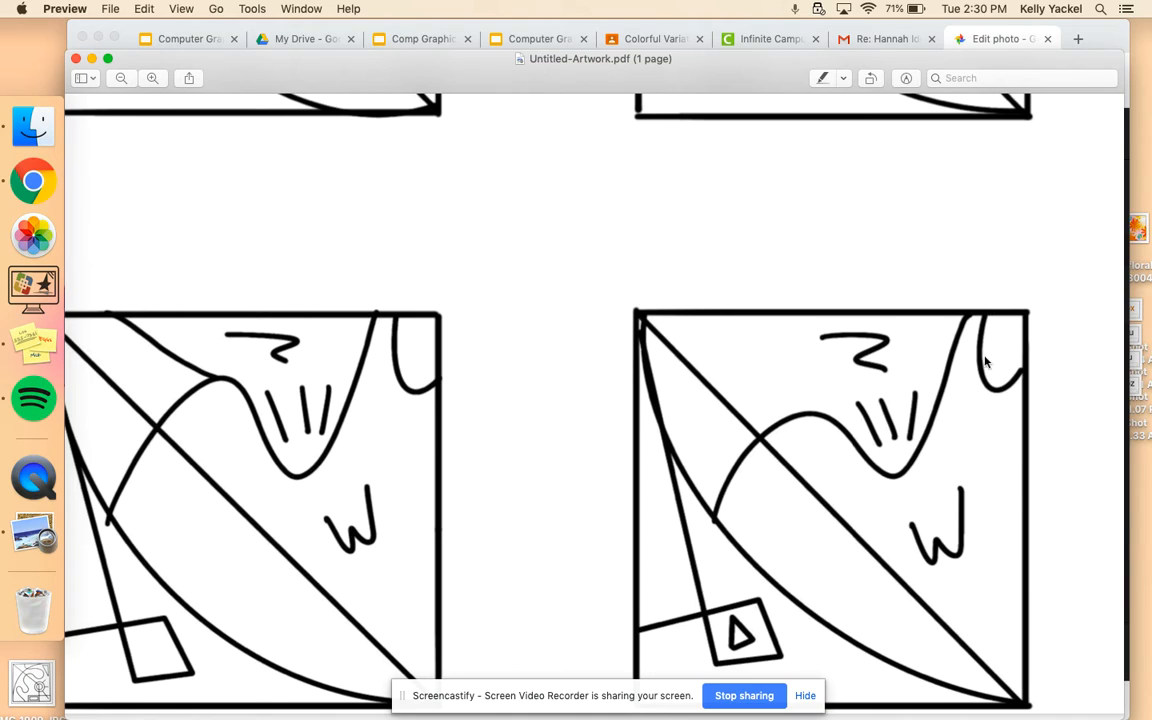
mouse_move(1024, 376)
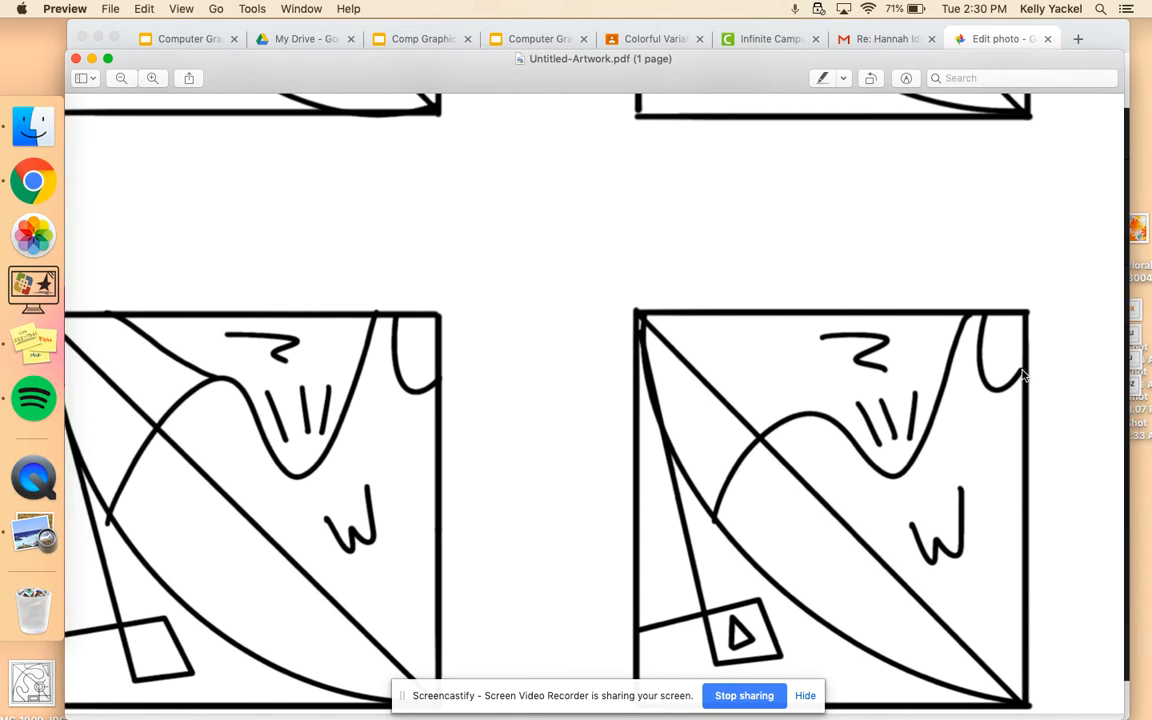
mouse_move(1015, 382)
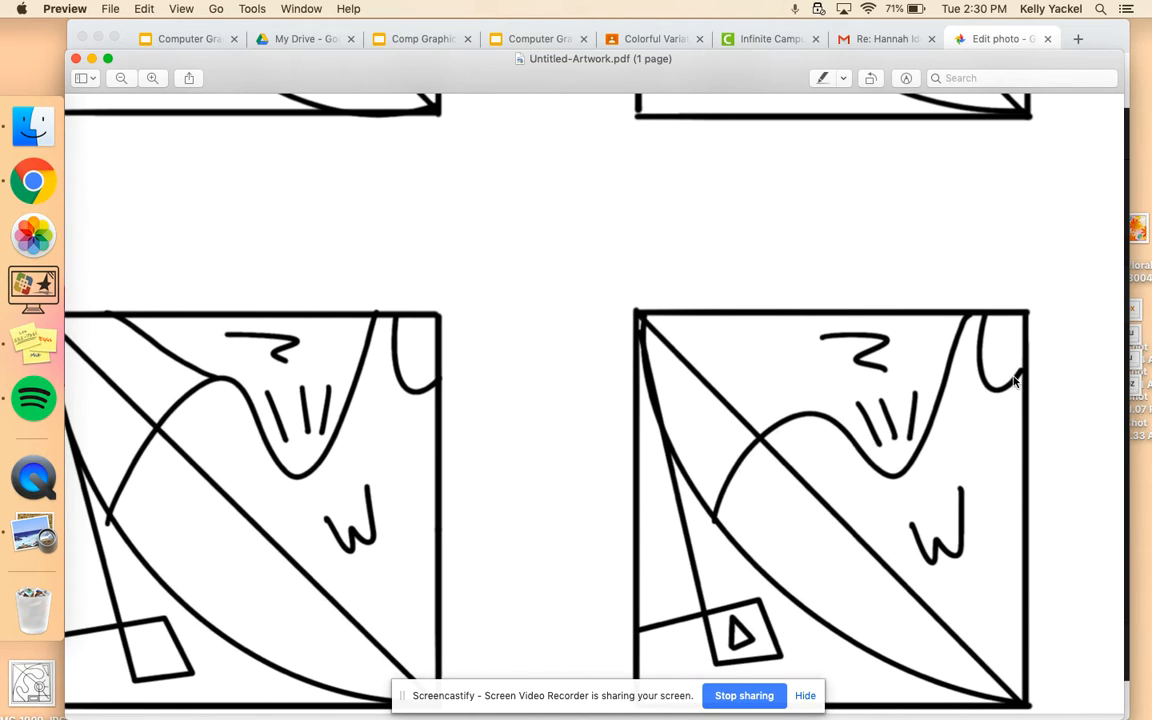
mouse_move(1032, 370)
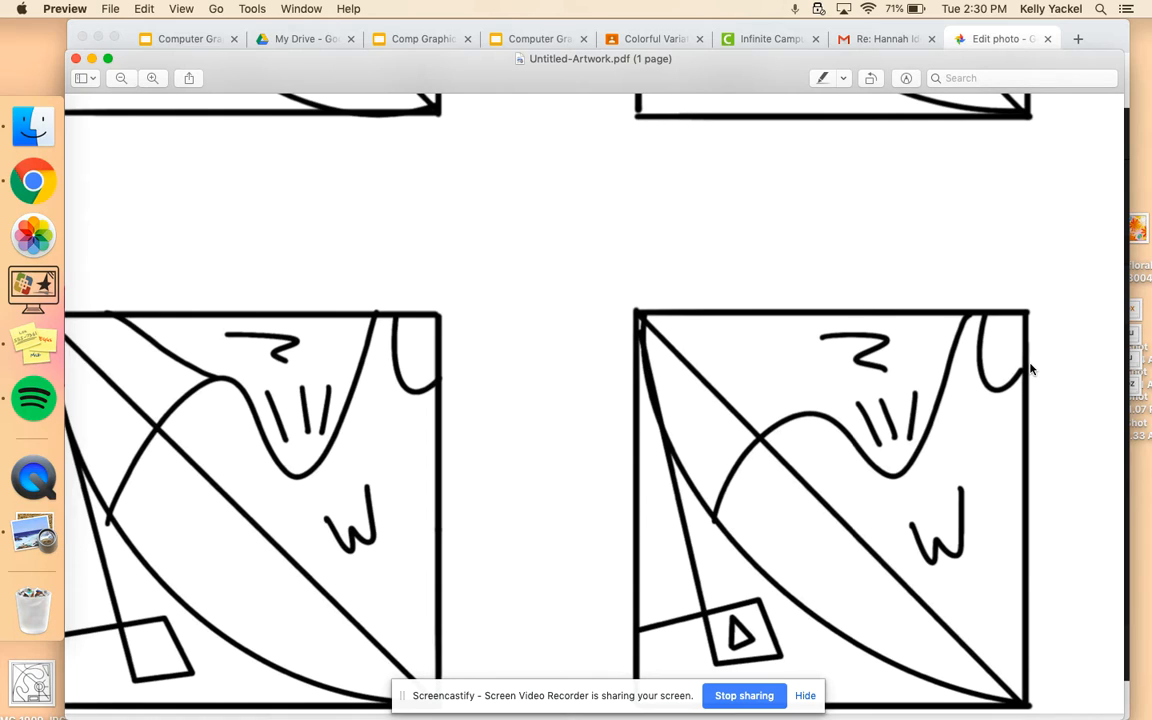
mouse_move(1013, 360)
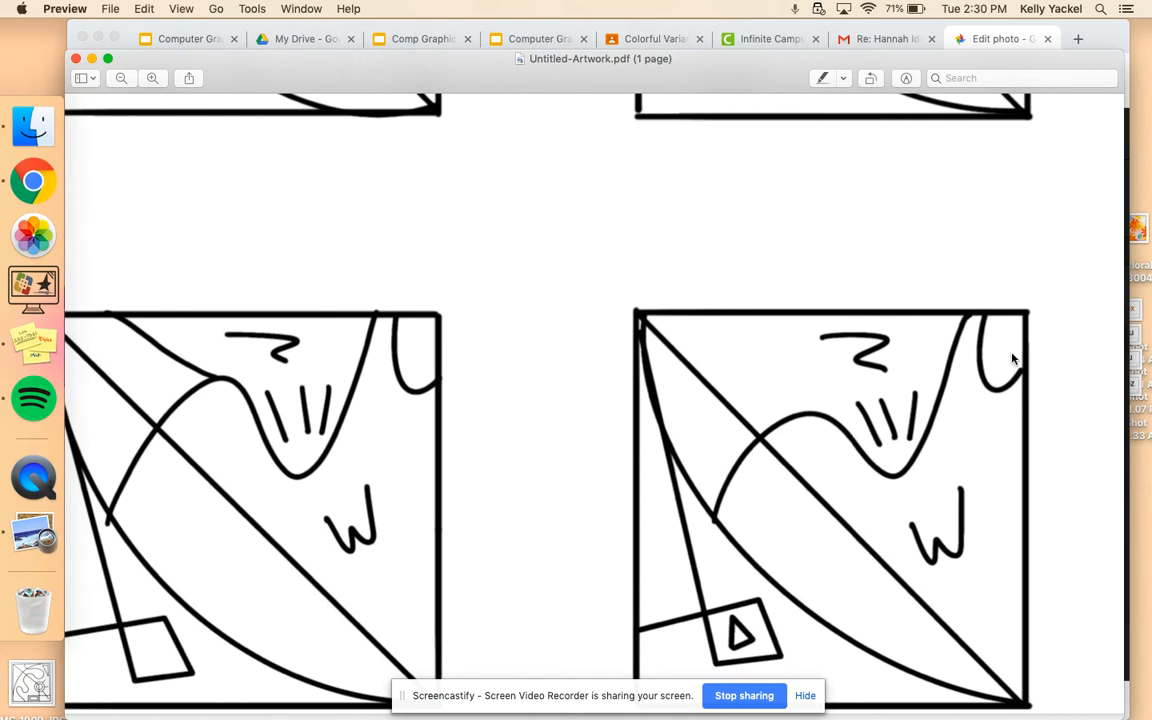
mouse_move(1011, 415)
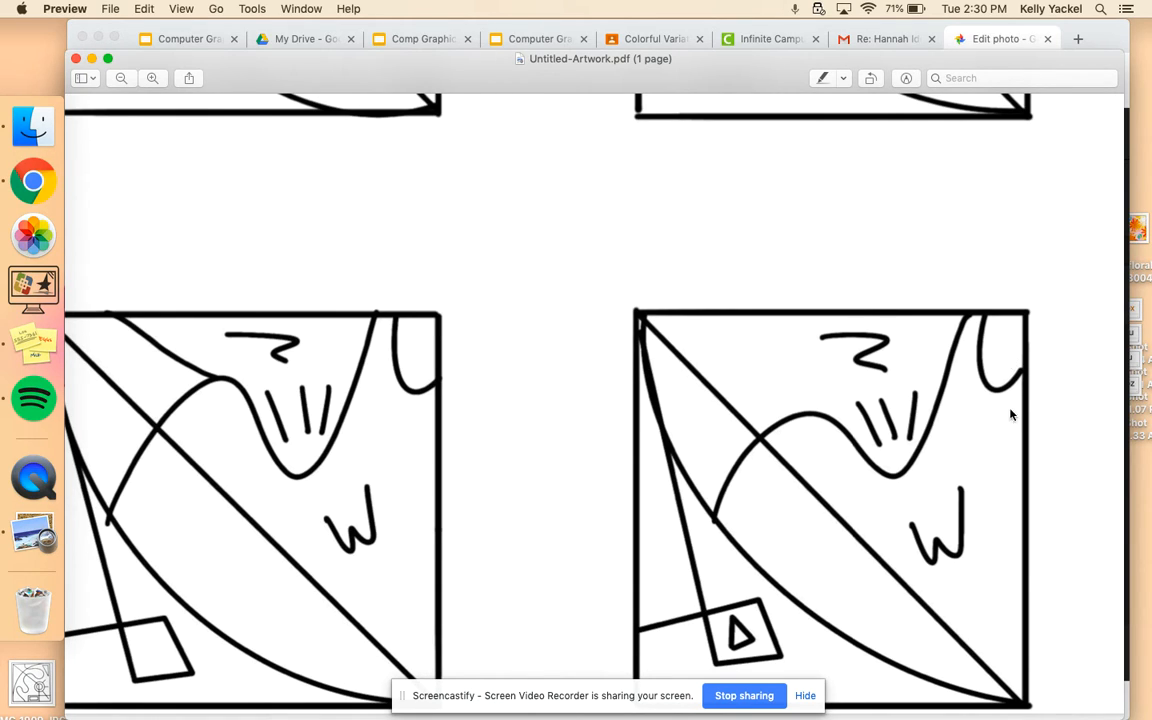
mouse_move(926, 488)
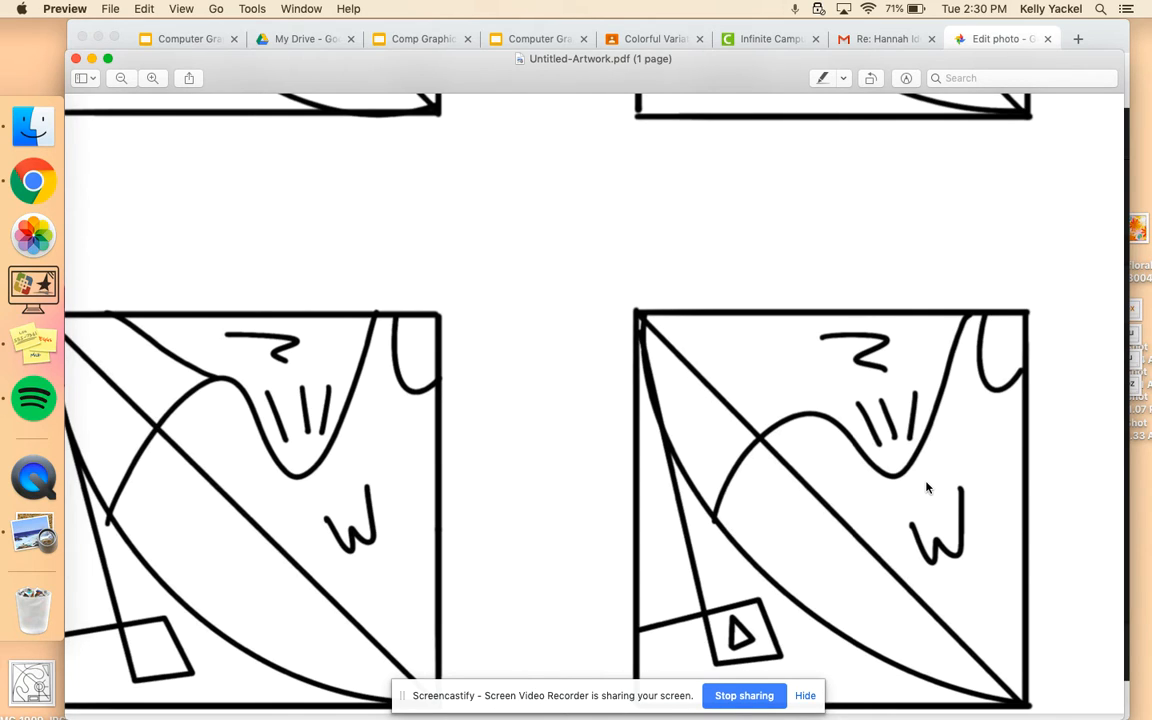
mouse_move(1024, 323)
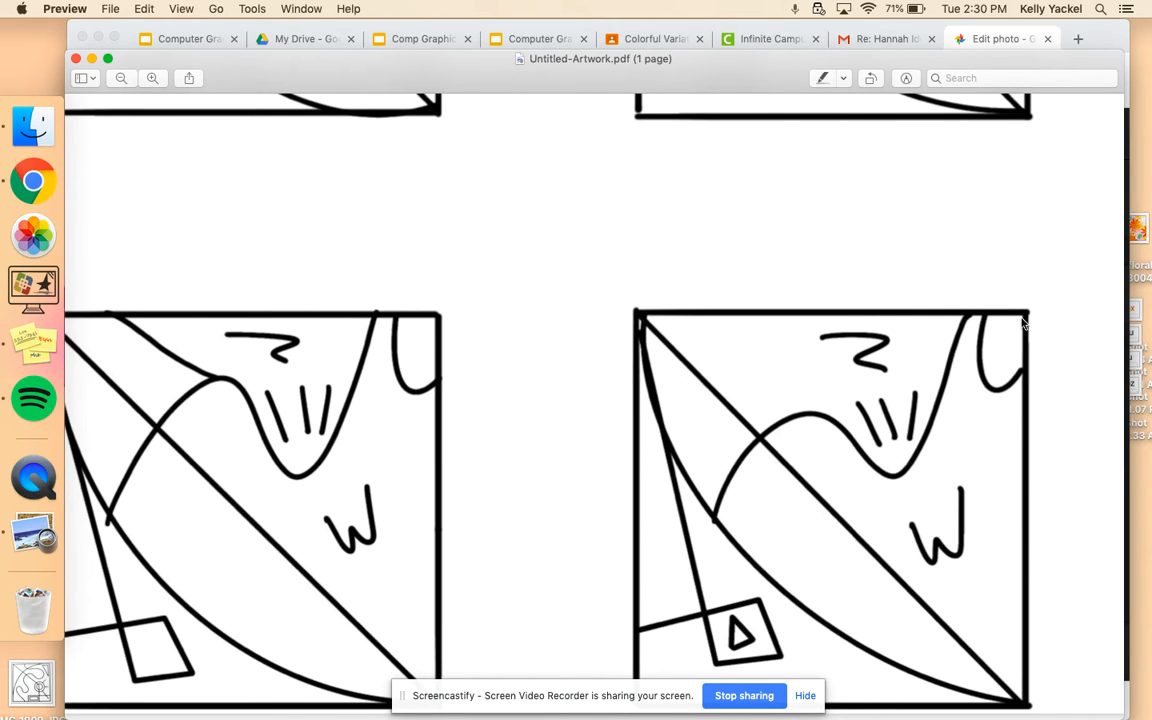
mouse_move(735, 414)
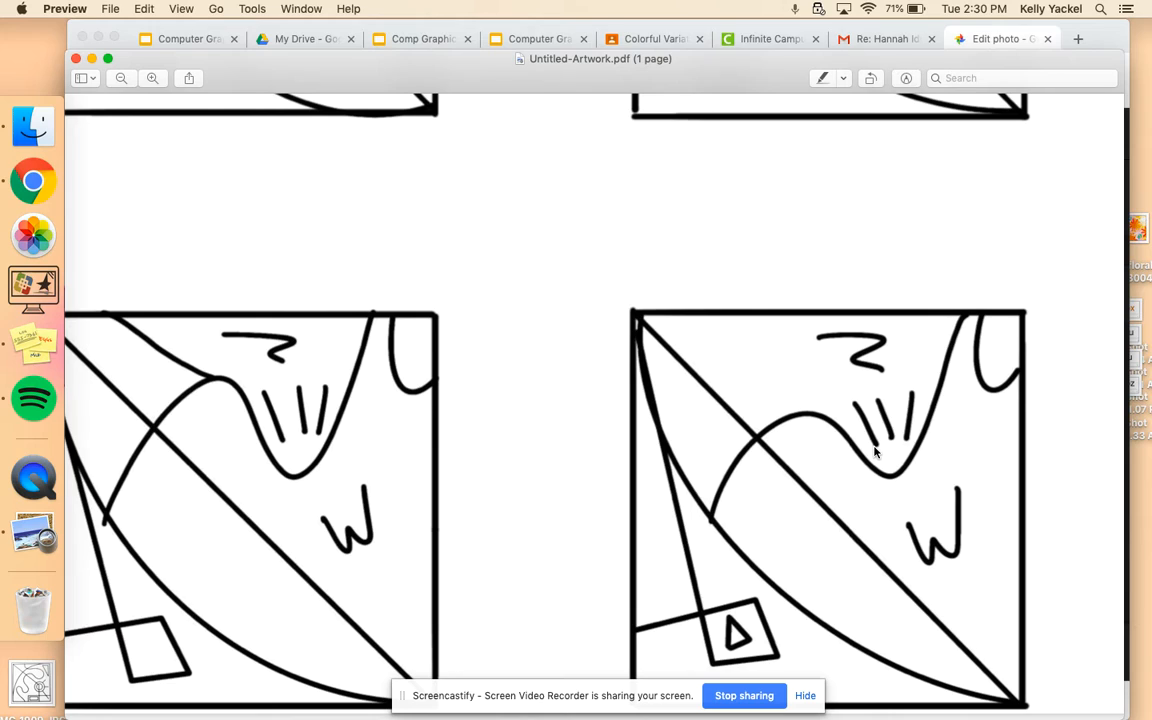
mouse_move(781, 457)
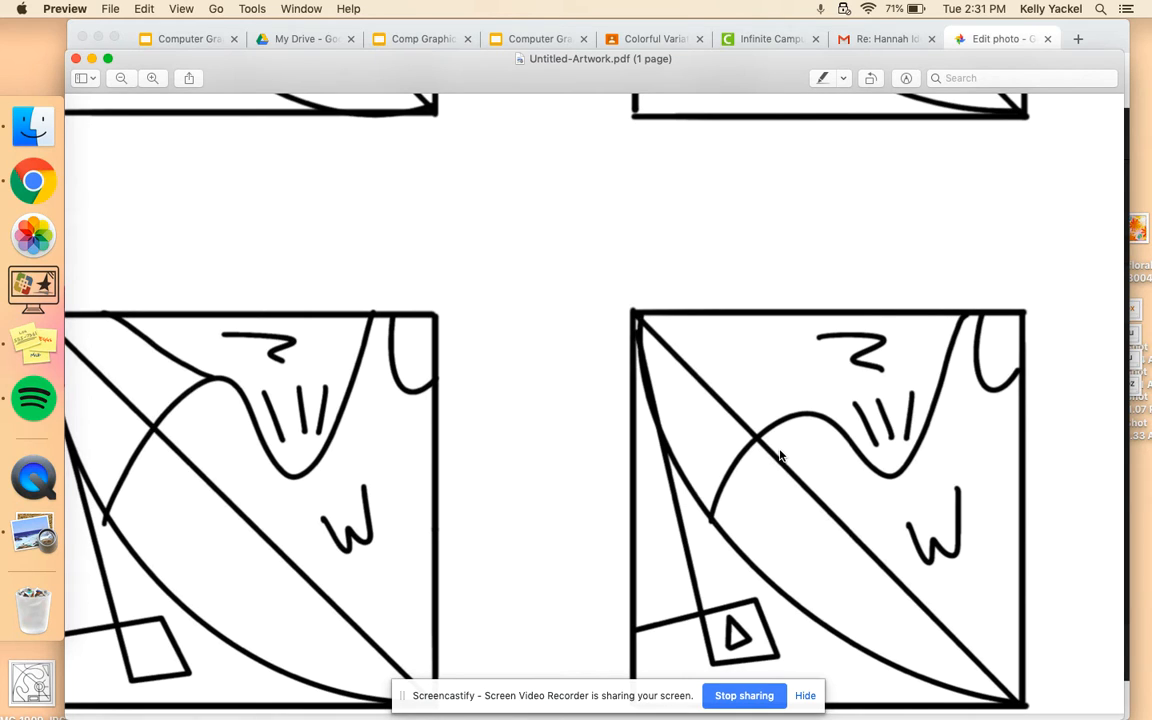
mouse_move(600, 260)
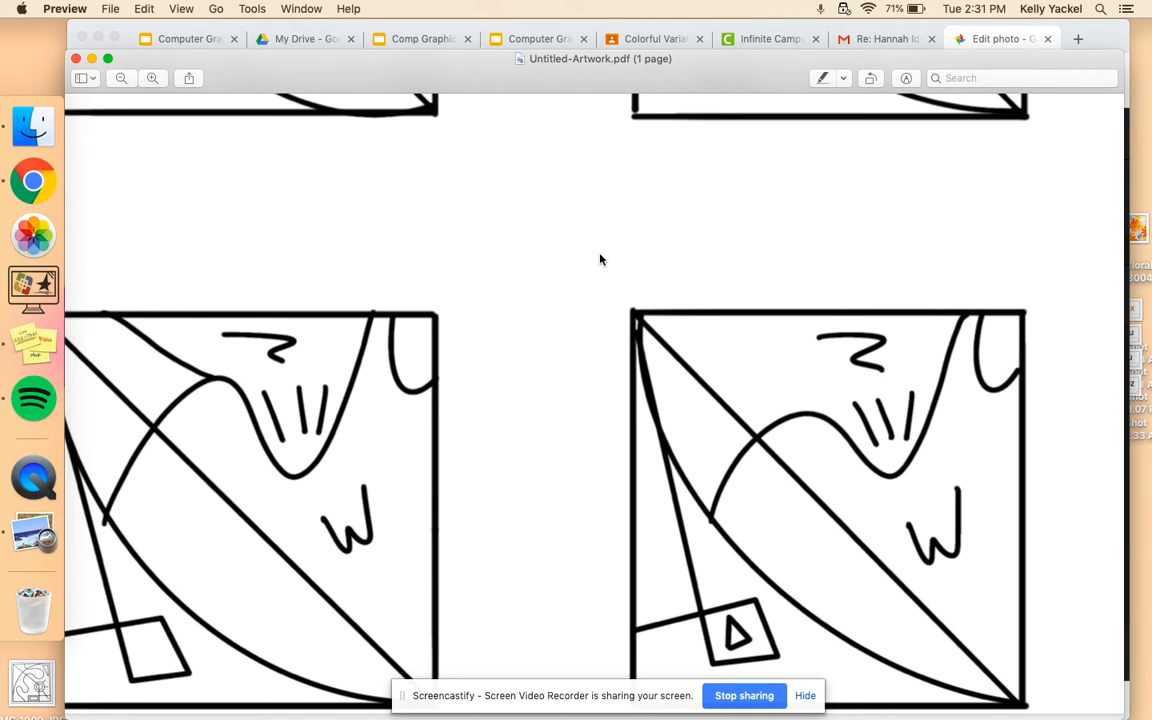
mouse_move(640, 308)
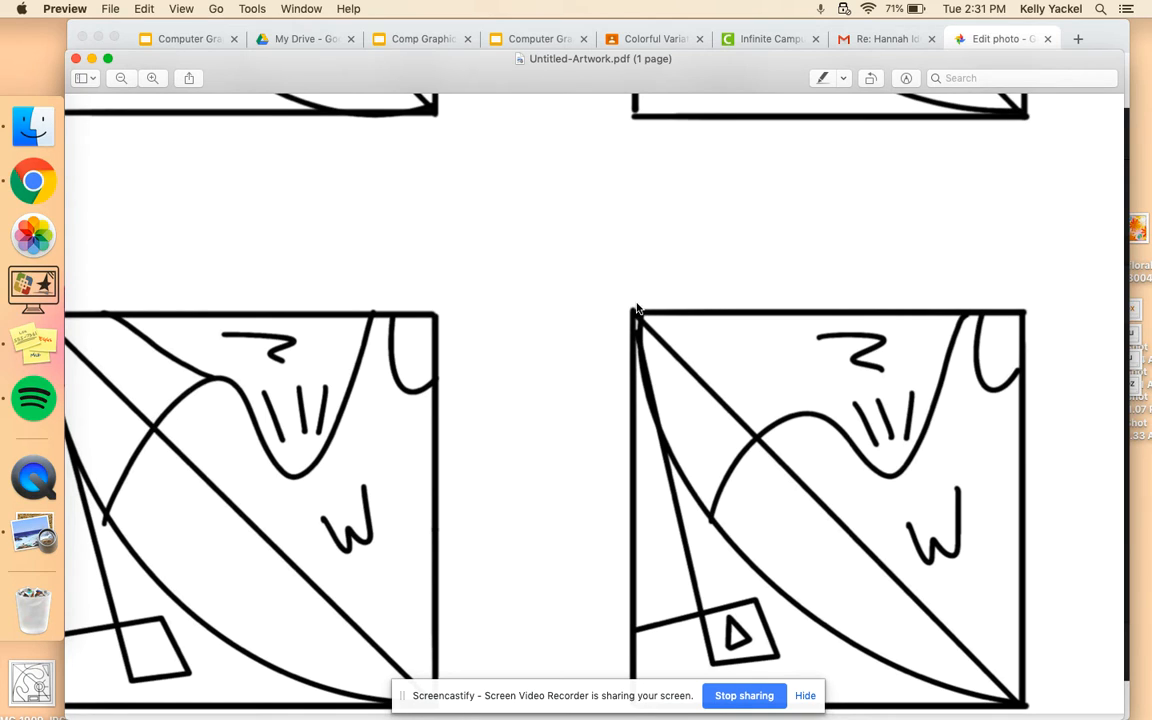
mouse_move(1031, 318)
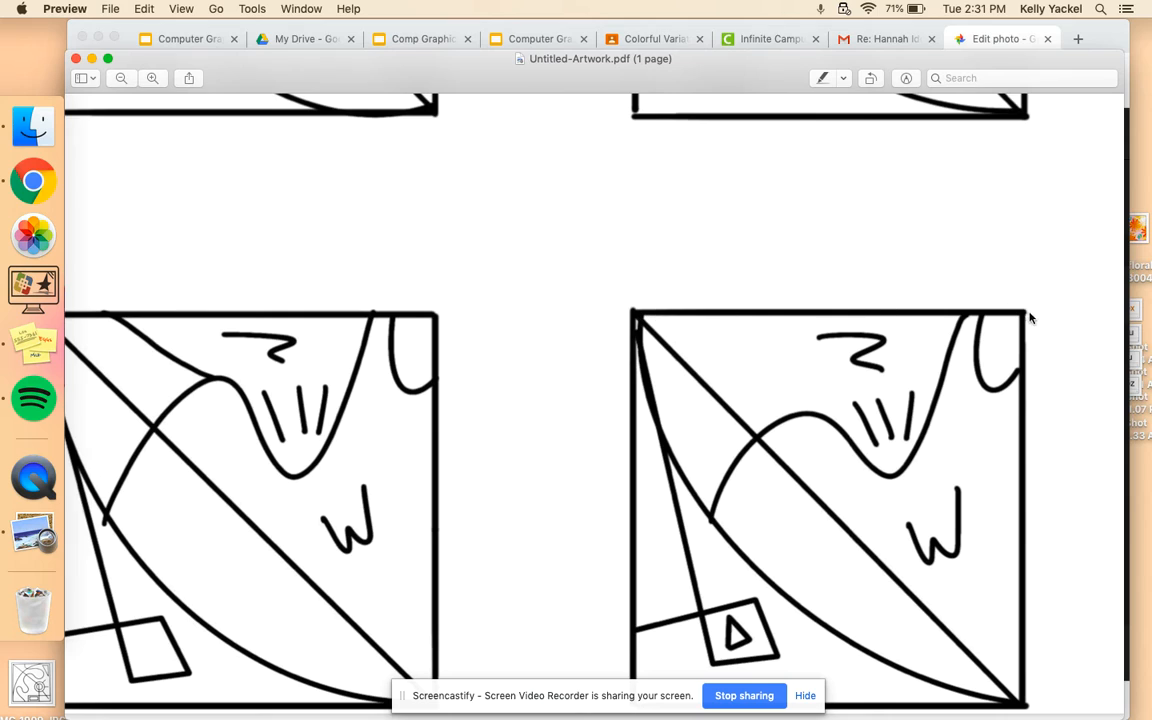
mouse_move(612, 678)
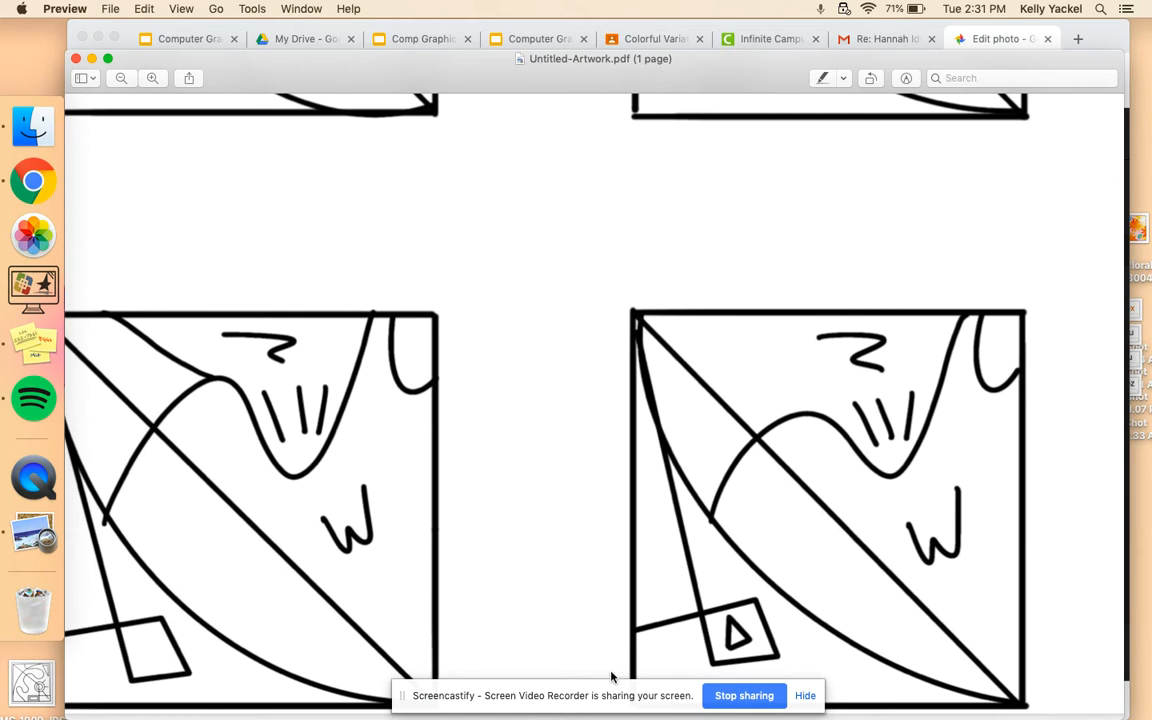
mouse_move(628, 335)
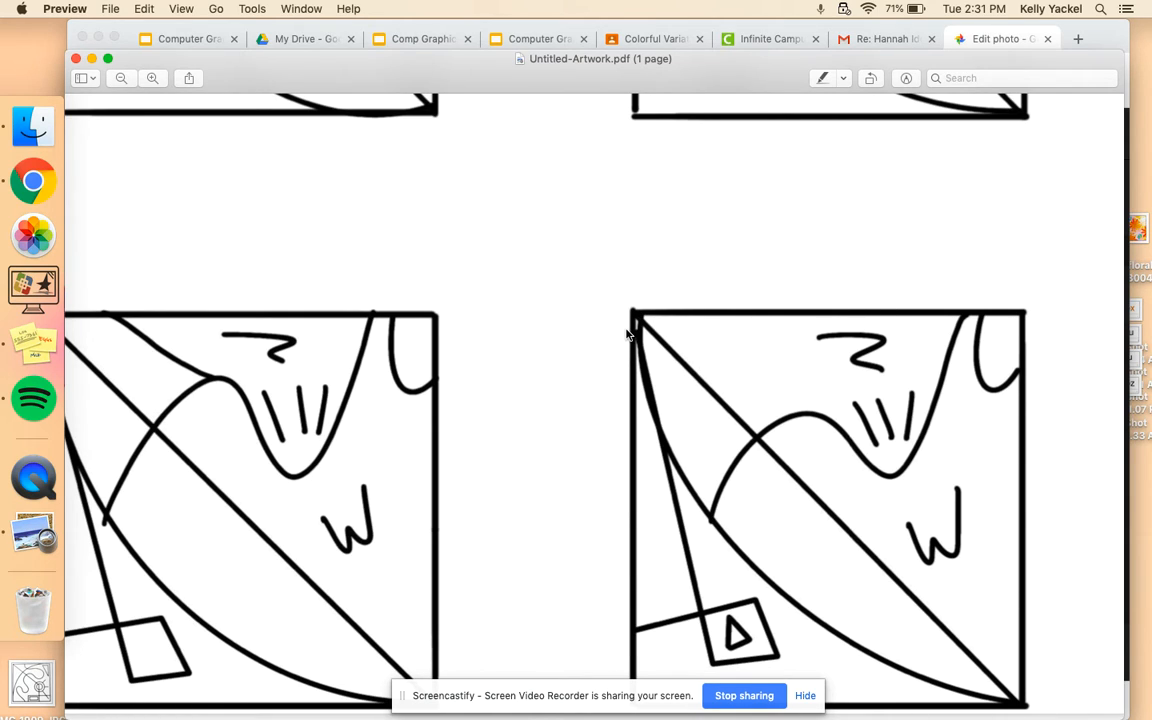
mouse_move(613, 336)
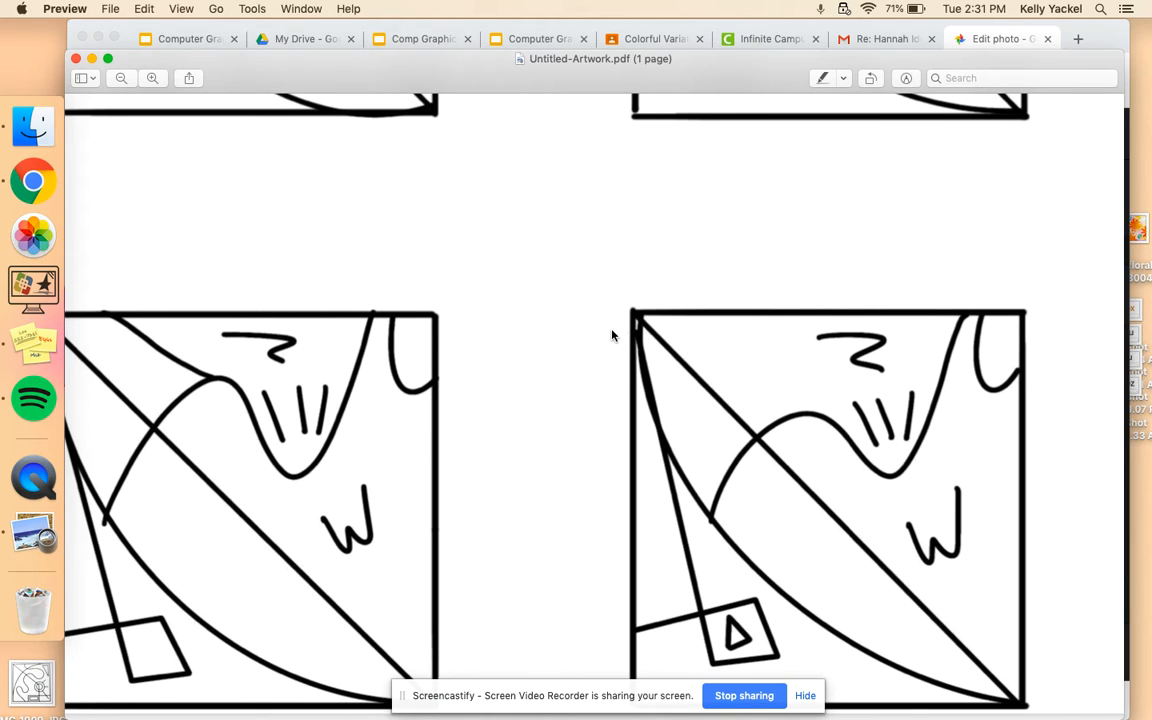
mouse_move(878, 317)
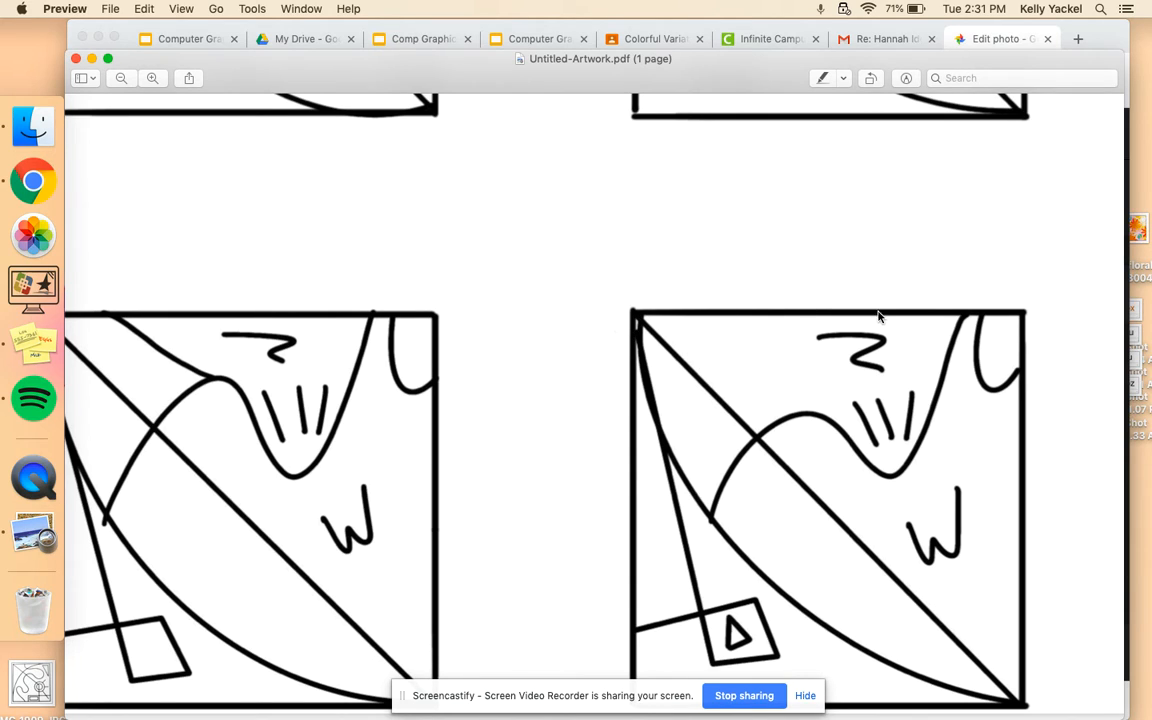
mouse_move(236, 68)
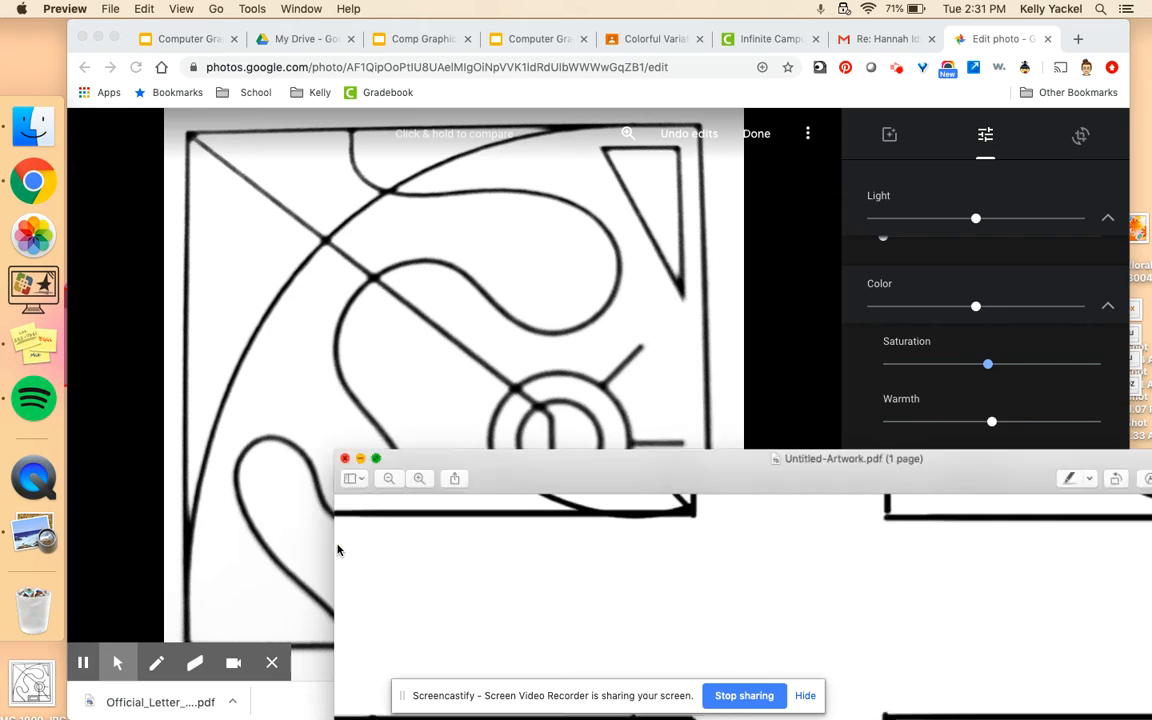
Drag the photo's Saturation slider fully left, then back toward neutral.
left_click(345, 458)
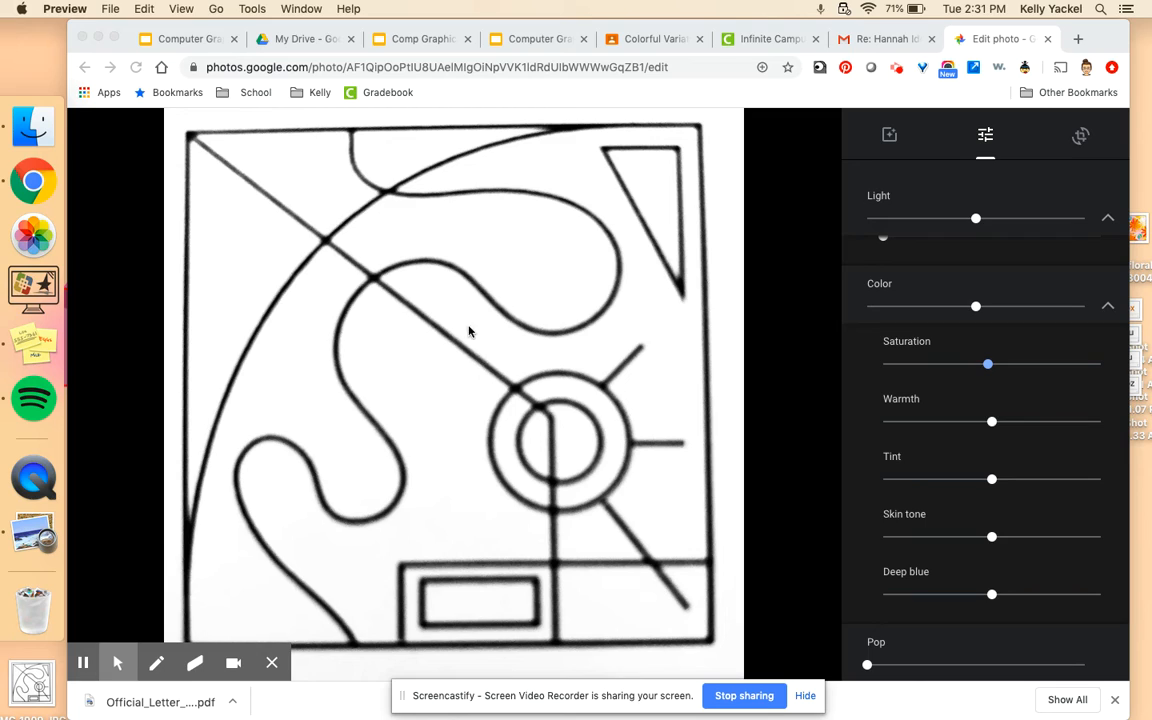
mouse_move(854, 302)
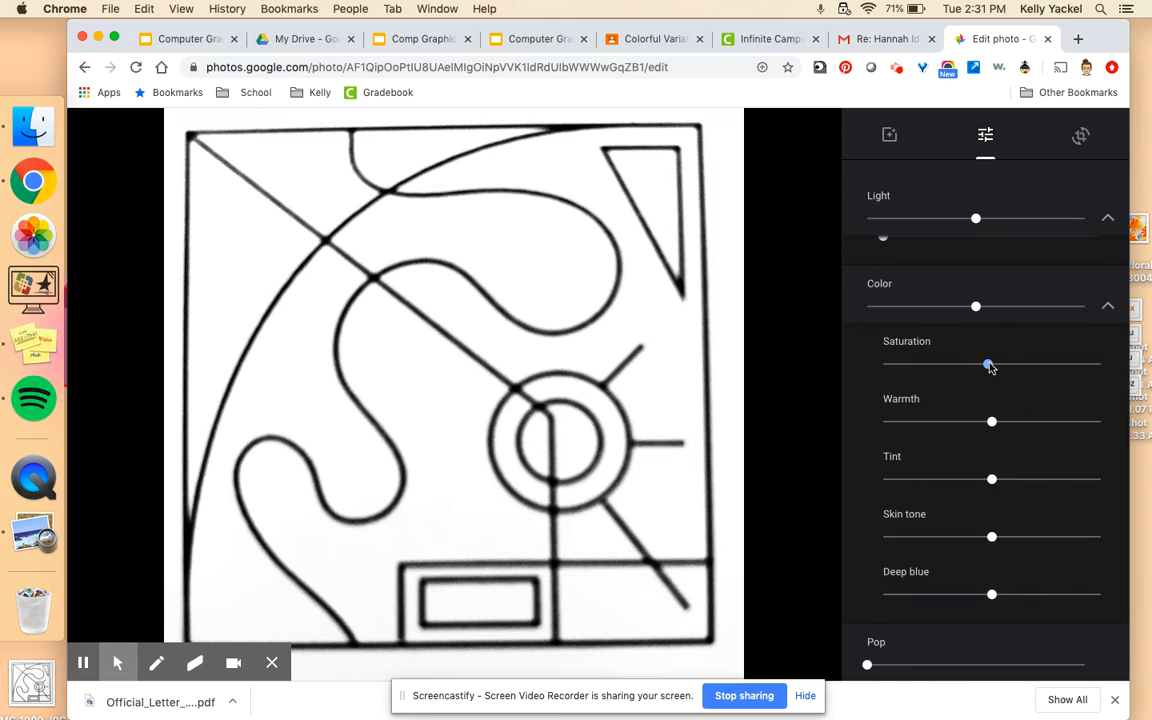
left_click(988, 363)
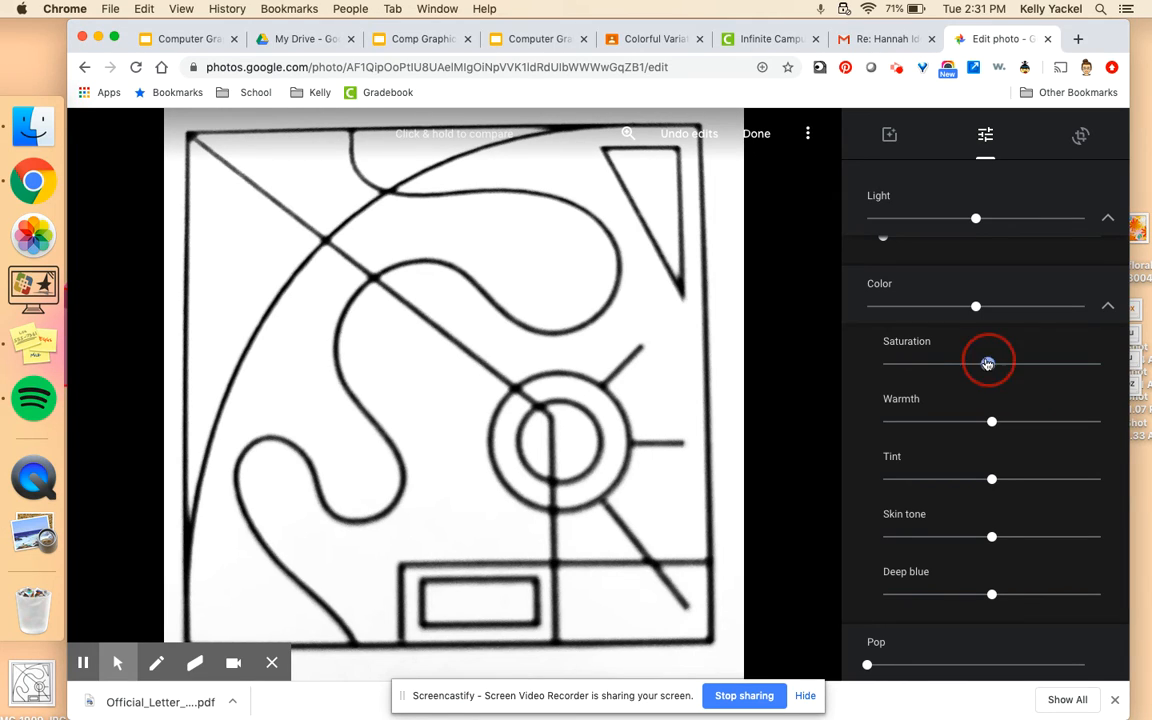
left_click_drag(988, 363, 887, 367)
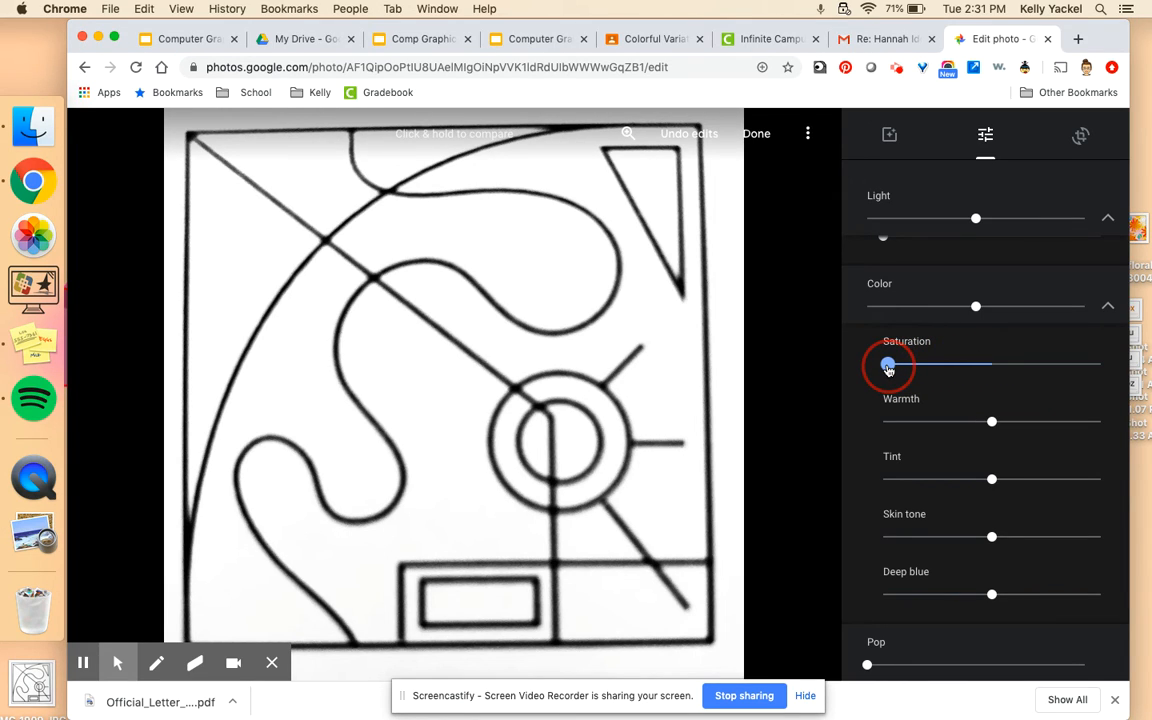
left_click_drag(886, 364, 991, 364)
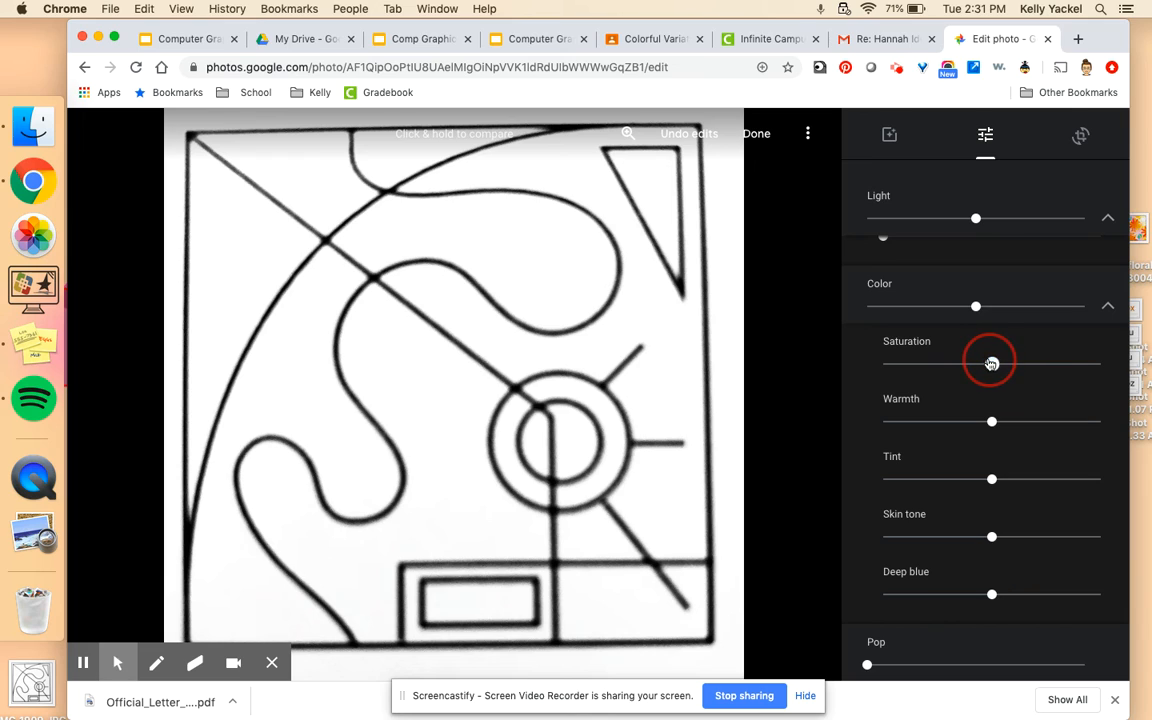
mouse_move(1005, 270)
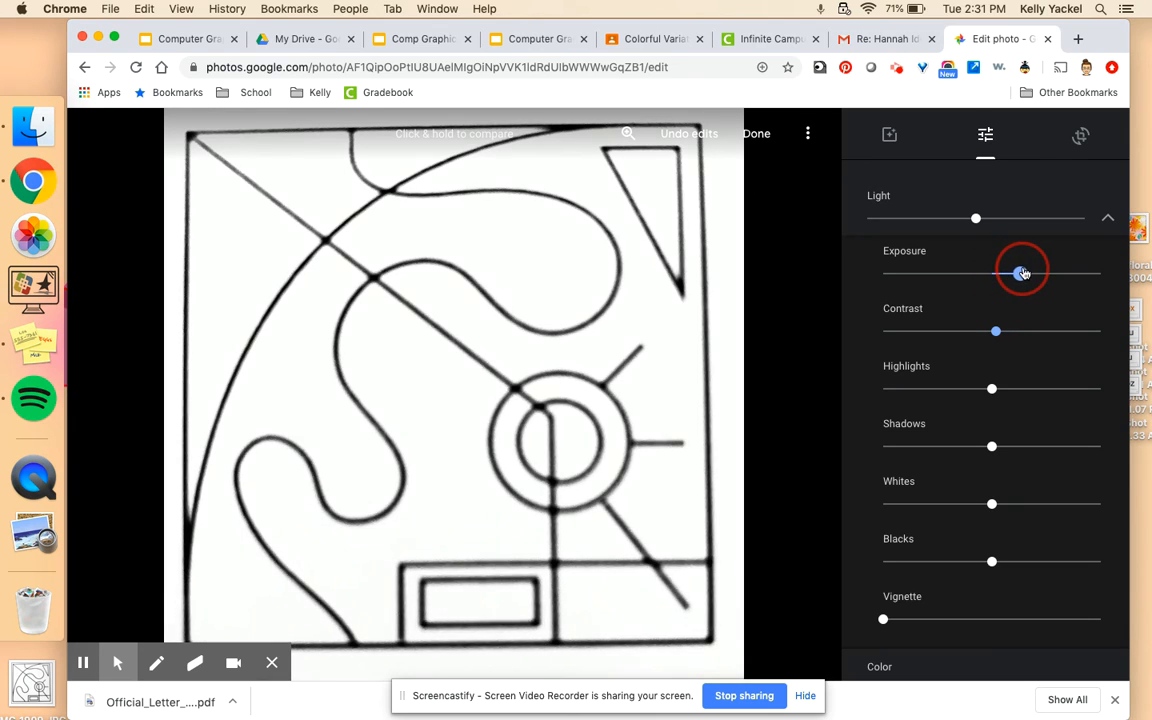
Adjust the Exposure and Contrast sliders under Light.
left_click_drag(1022, 272, 1002, 272)
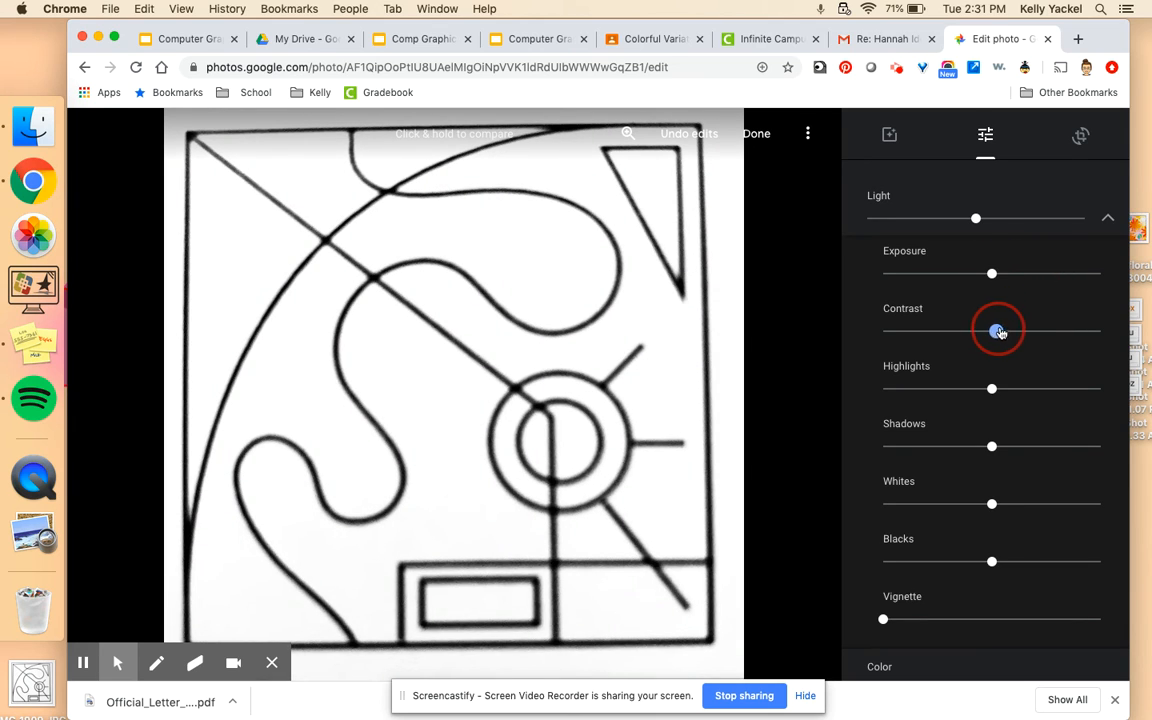
left_click_drag(991, 331, 1013, 331)
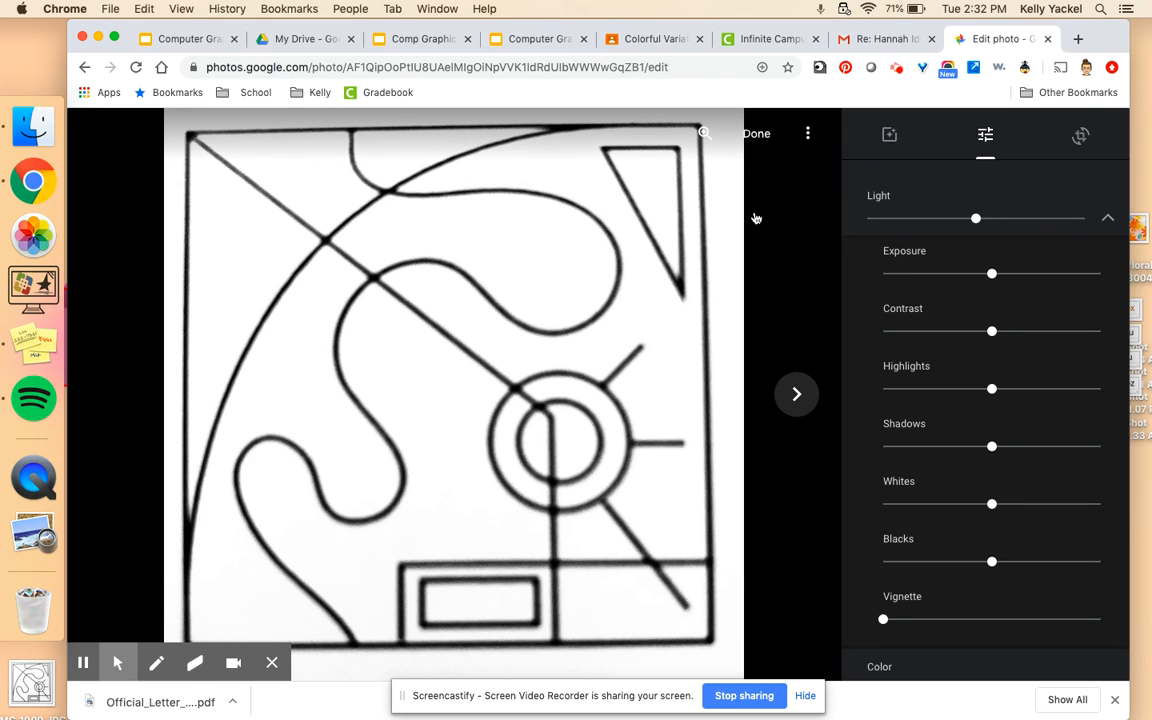
mouse_move(769, 184)
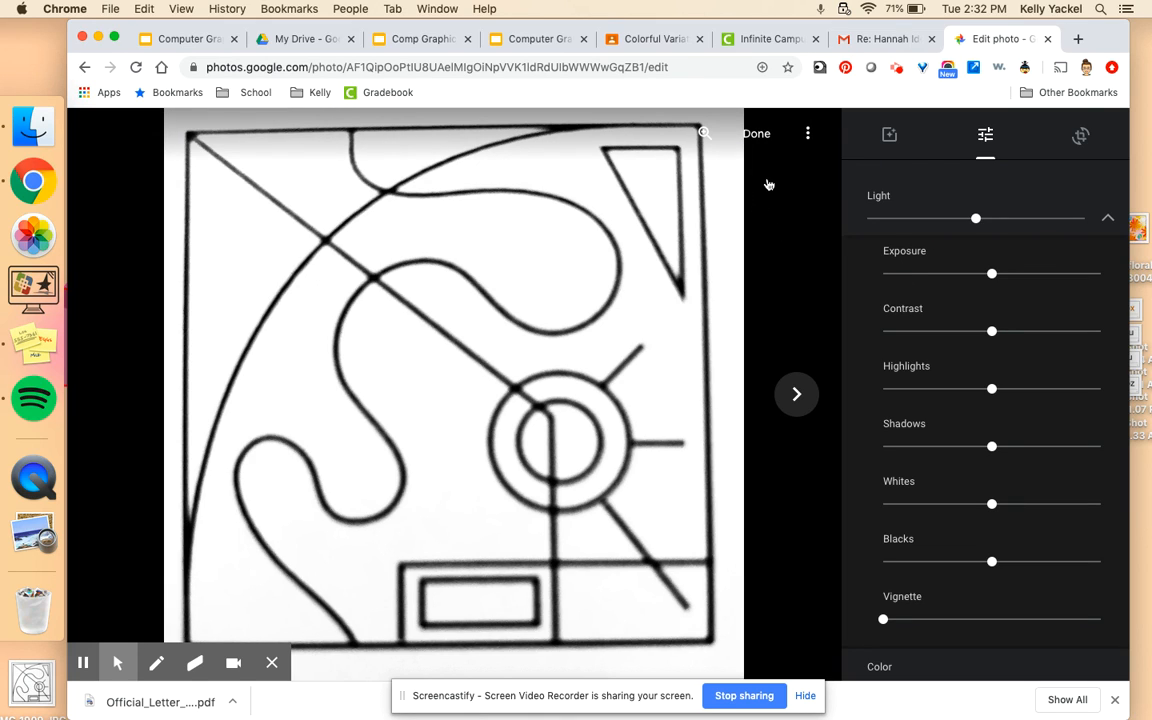